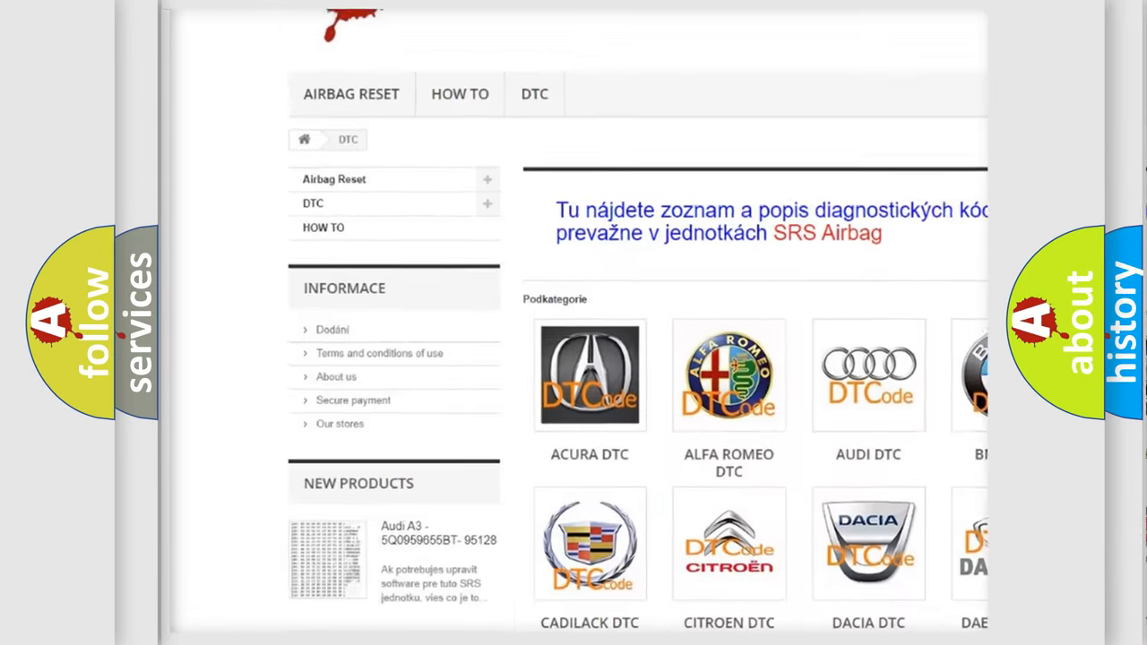
scroll("down", 3)
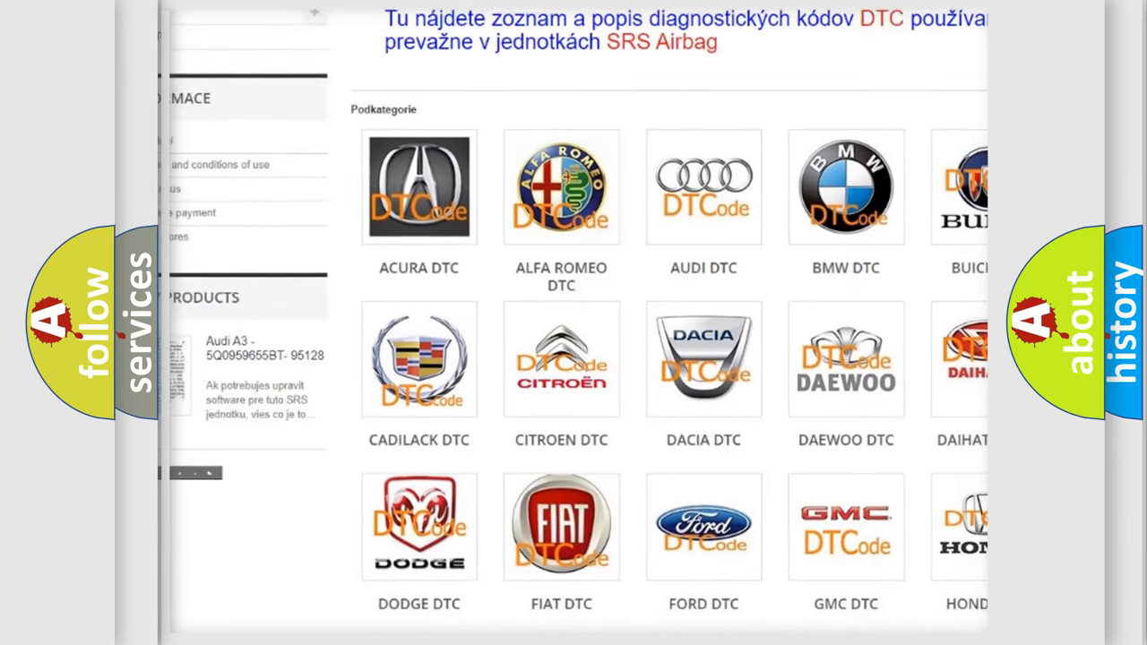
scroll("down", 3)
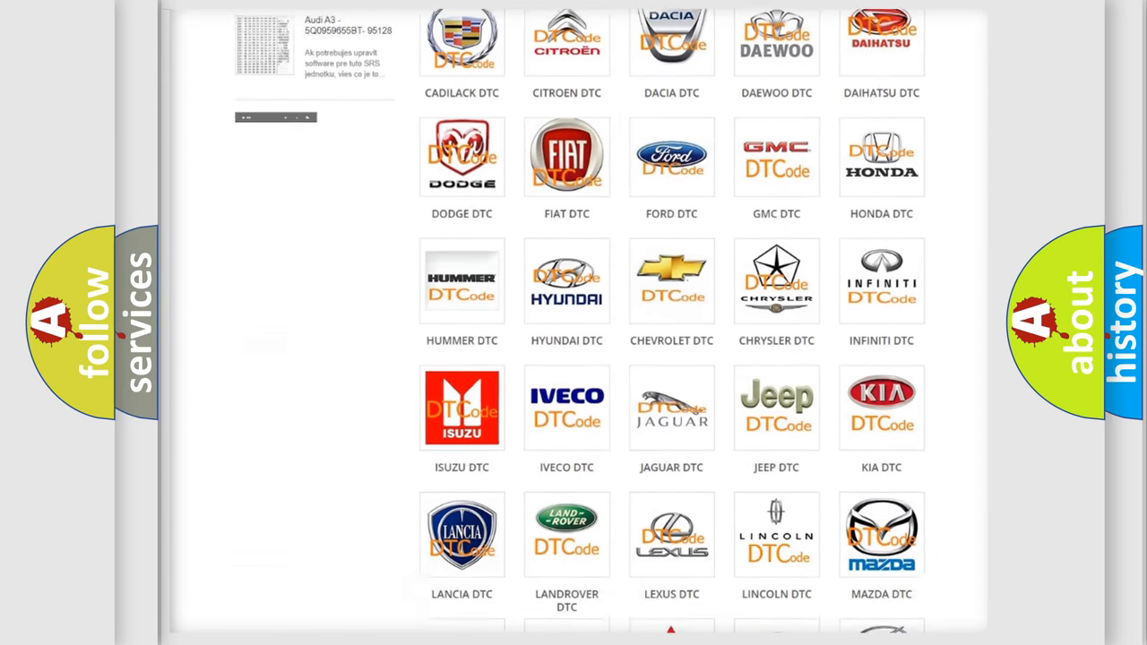
scroll("down", 3)
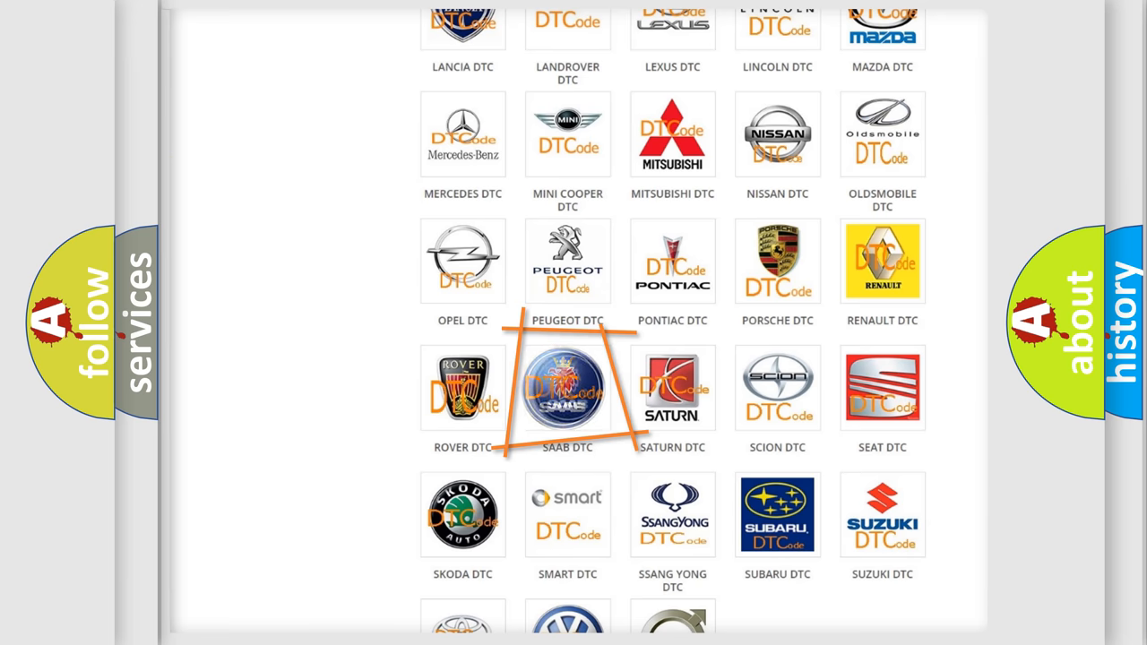